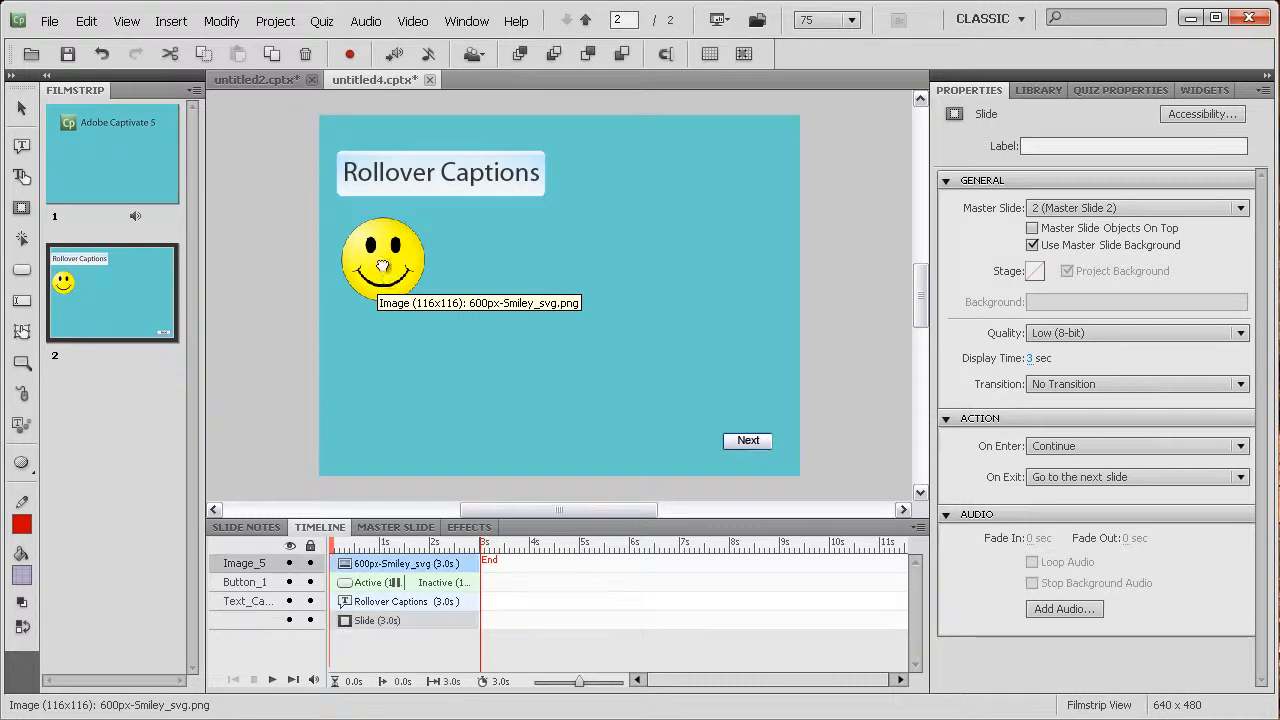
- Insert a Rollover Caption with its rollover area onto slide 2 via Insert > Standard Objects
{"action": "left_click", "coordinate": [384, 258]}
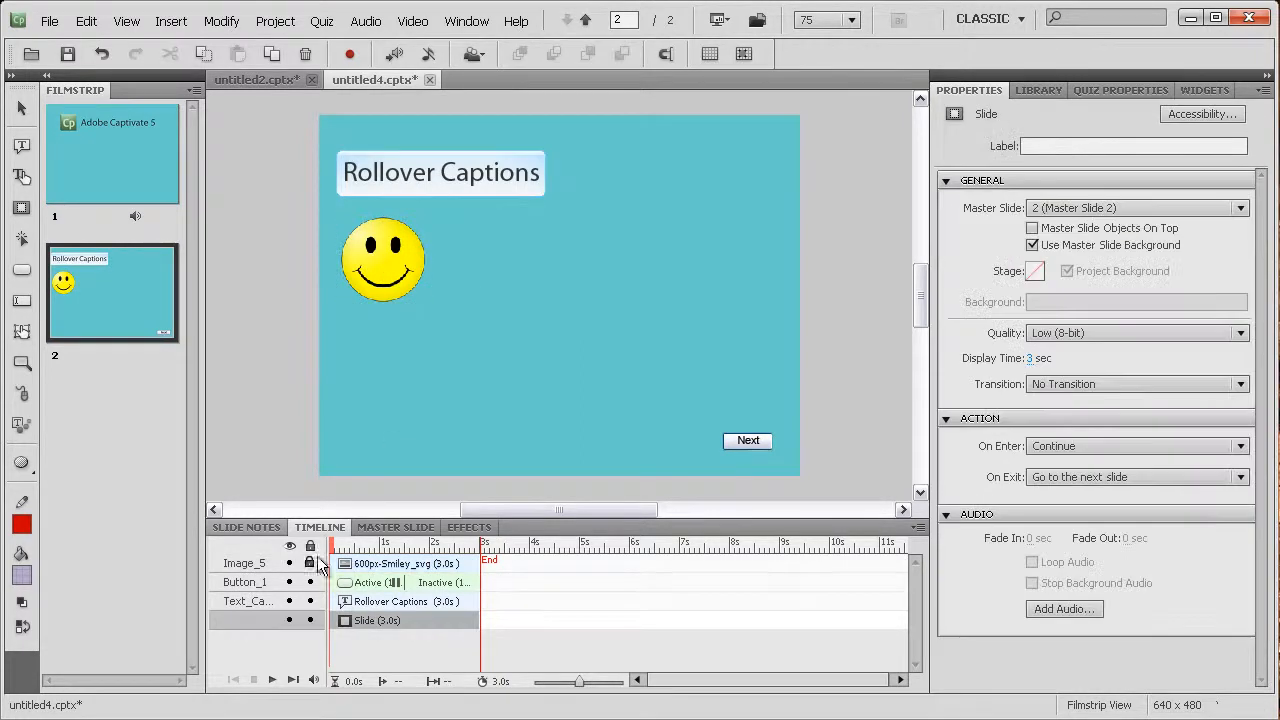
{"action": "mouse_move", "coordinate": [380, 270]}
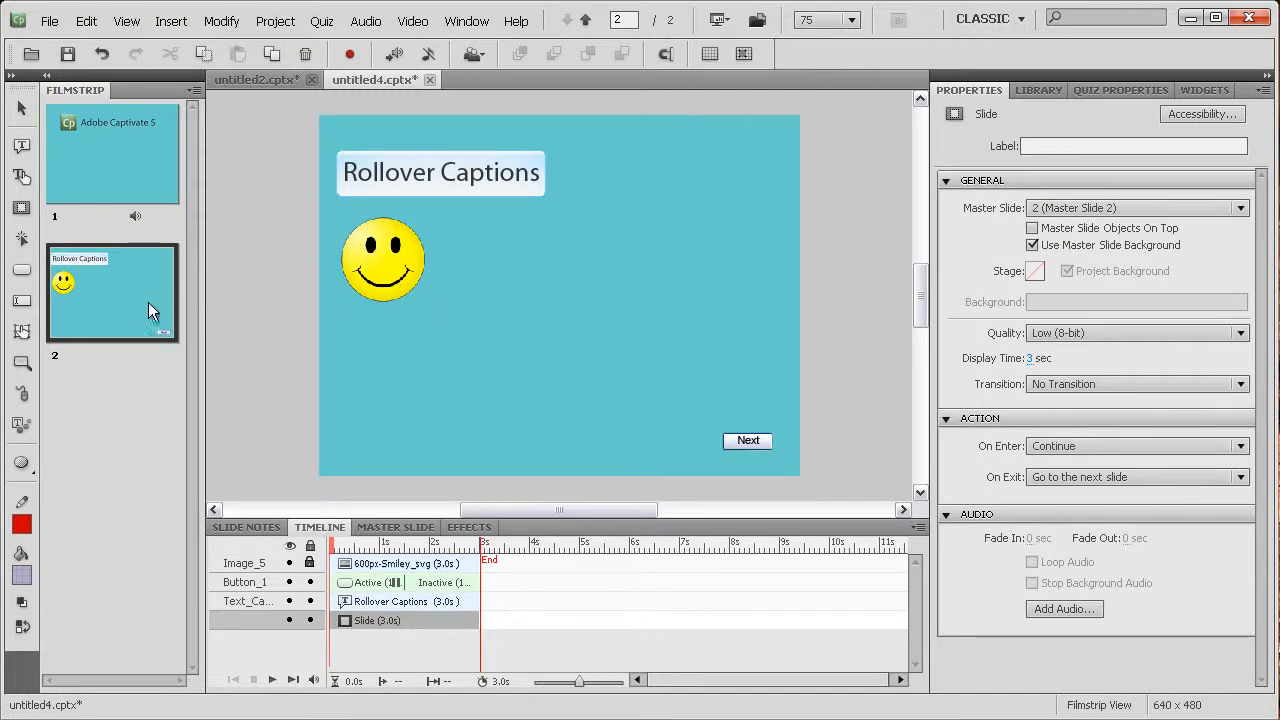
{"action": "mouse_move", "coordinate": [22, 176]}
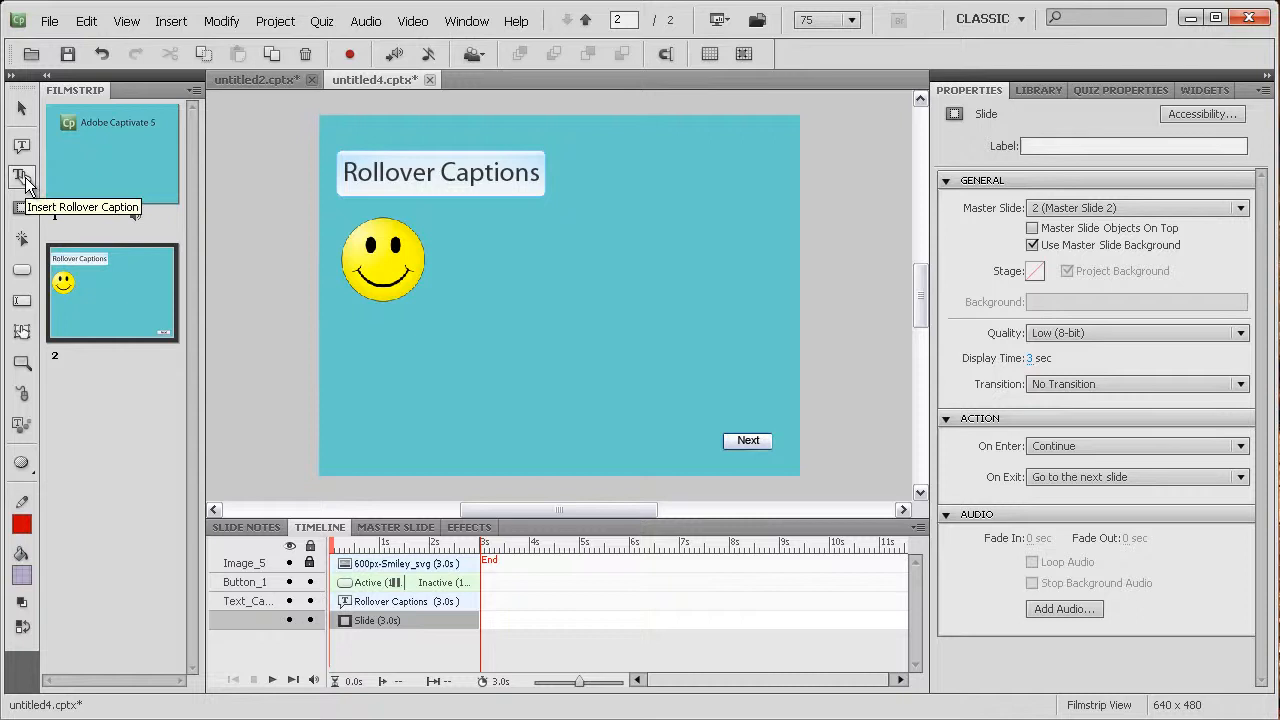
{"action": "left_click", "coordinate": [170, 20]}
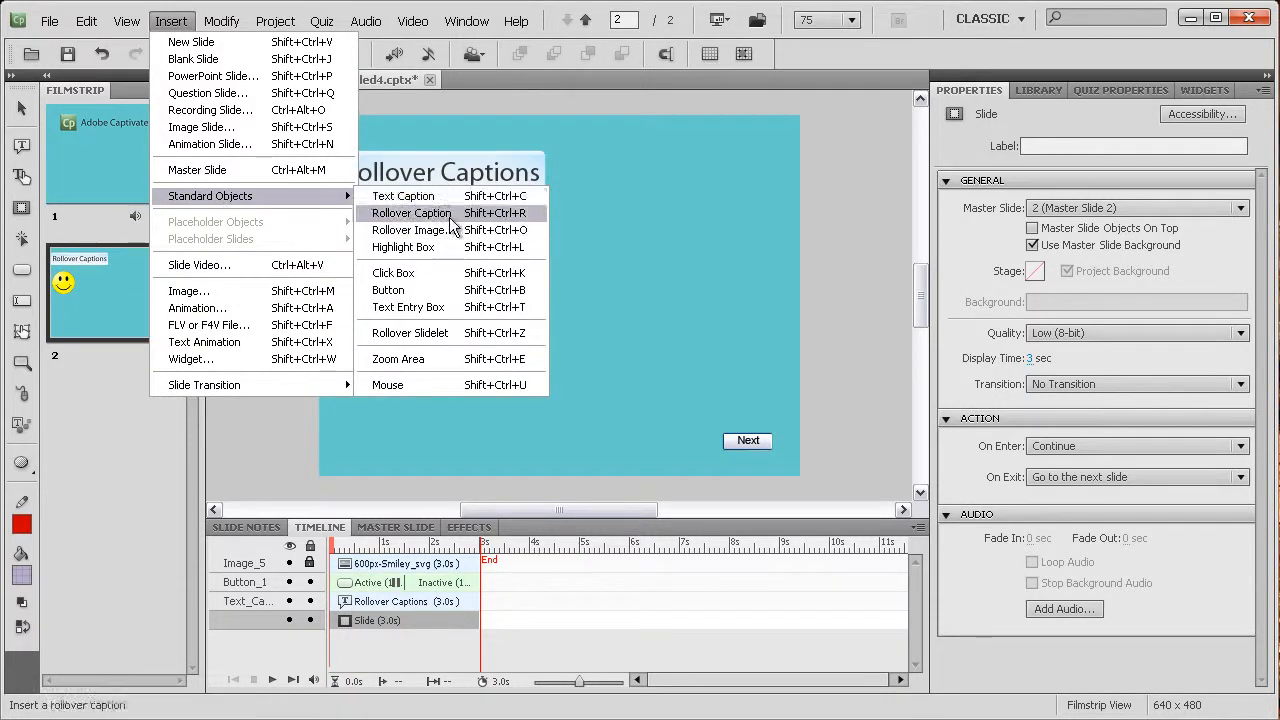
{"action": "left_click", "coordinate": [410, 212]}
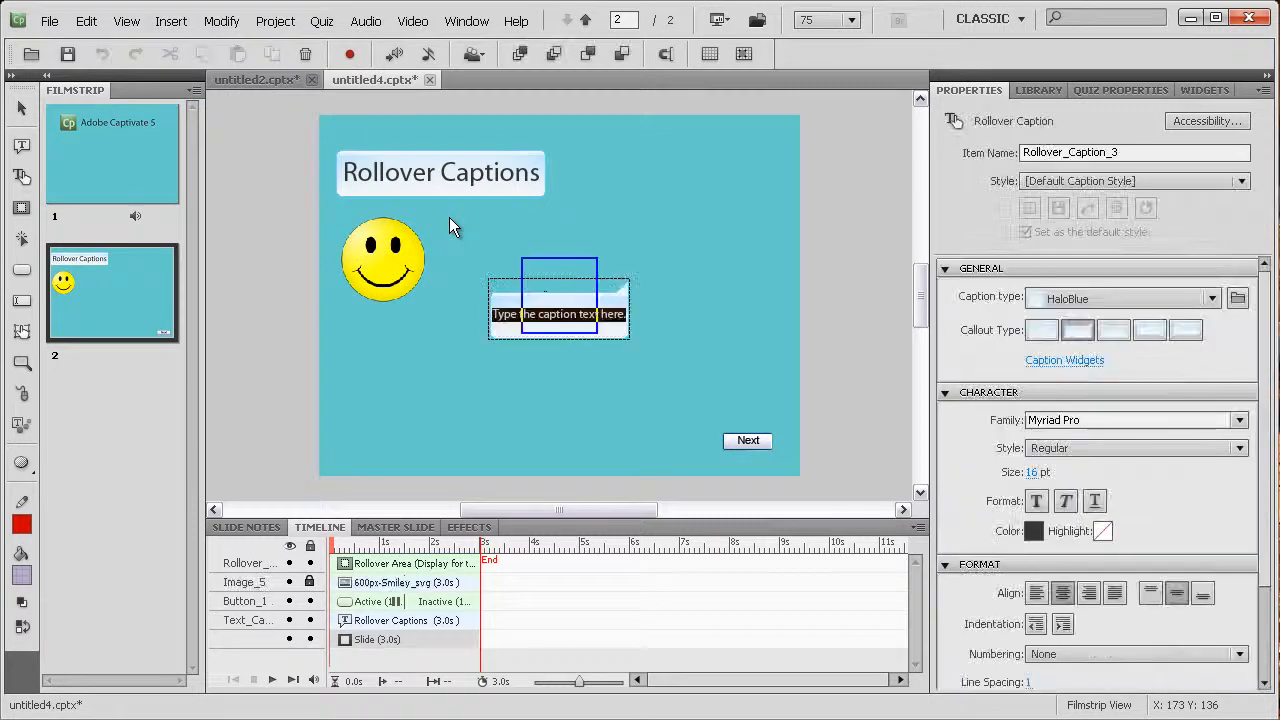
{"action": "mouse_move", "coordinate": [610, 388]}
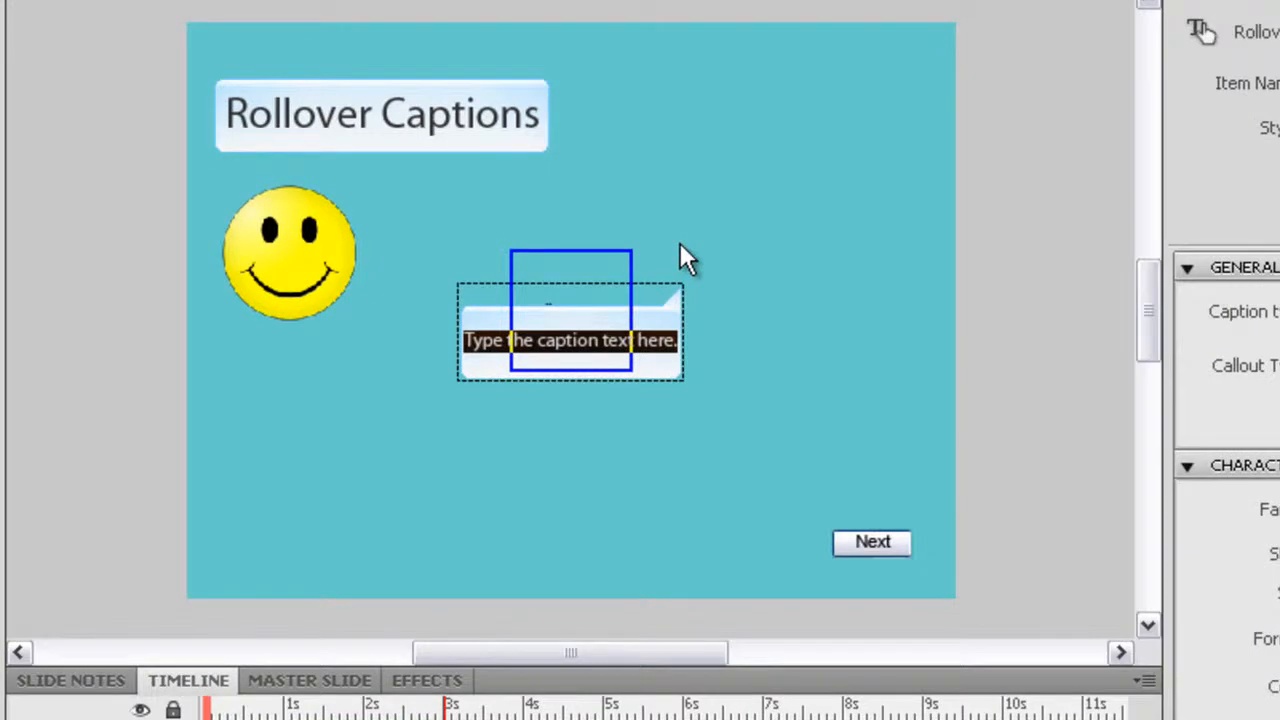
{"action": "mouse_move", "coordinate": [618, 264]}
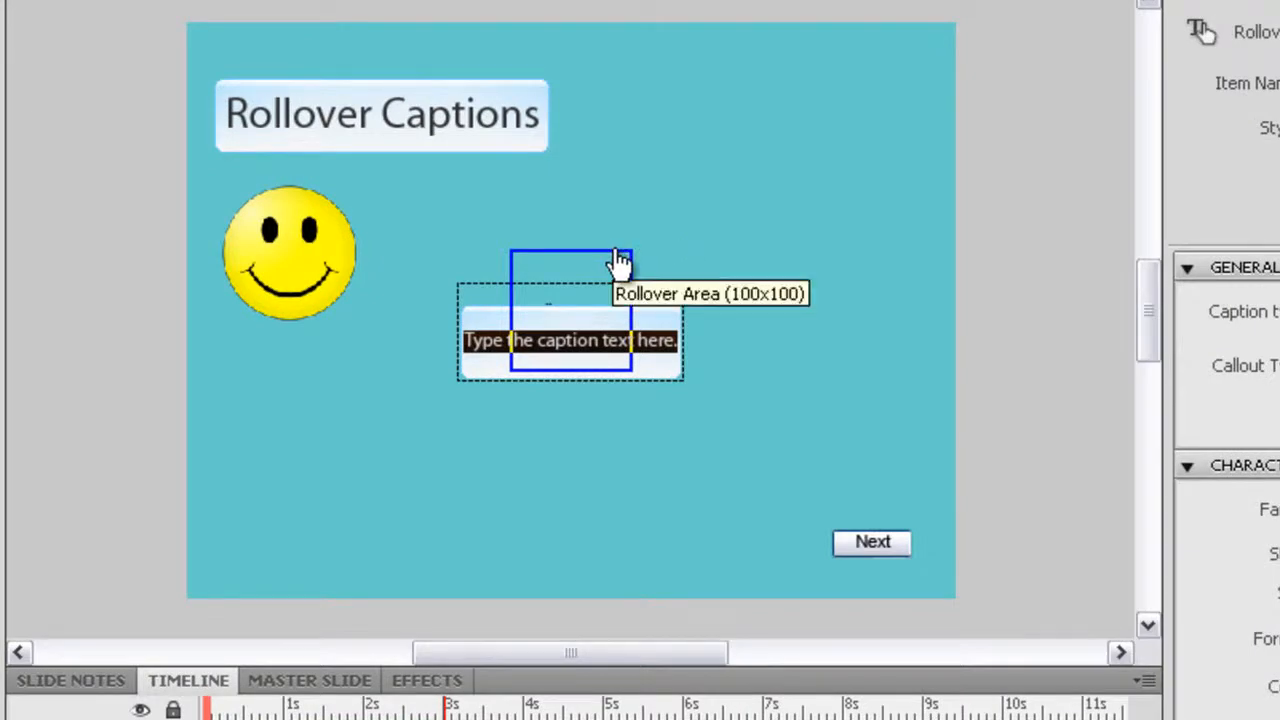
- Move and resize the rollover area to cover the smiley image, then select the caption
{"action": "left_click", "coordinate": [570, 340]}
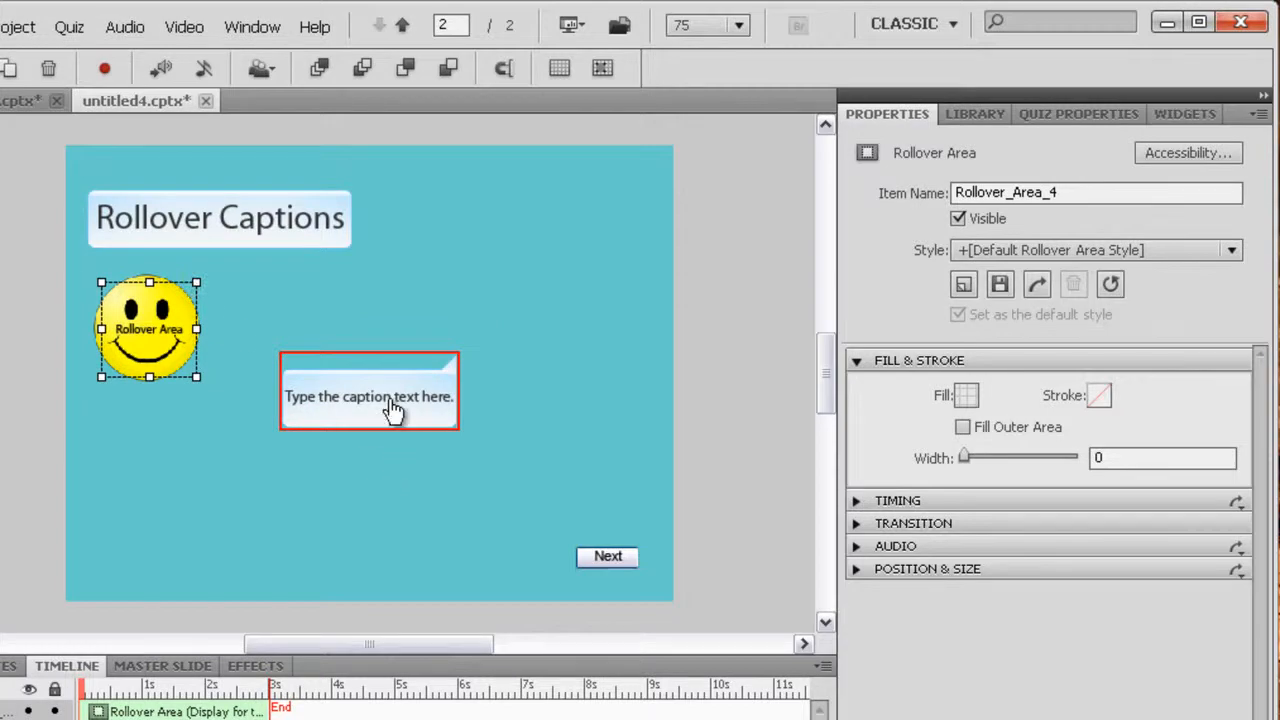
{"action": "left_click", "coordinate": [368, 396]}
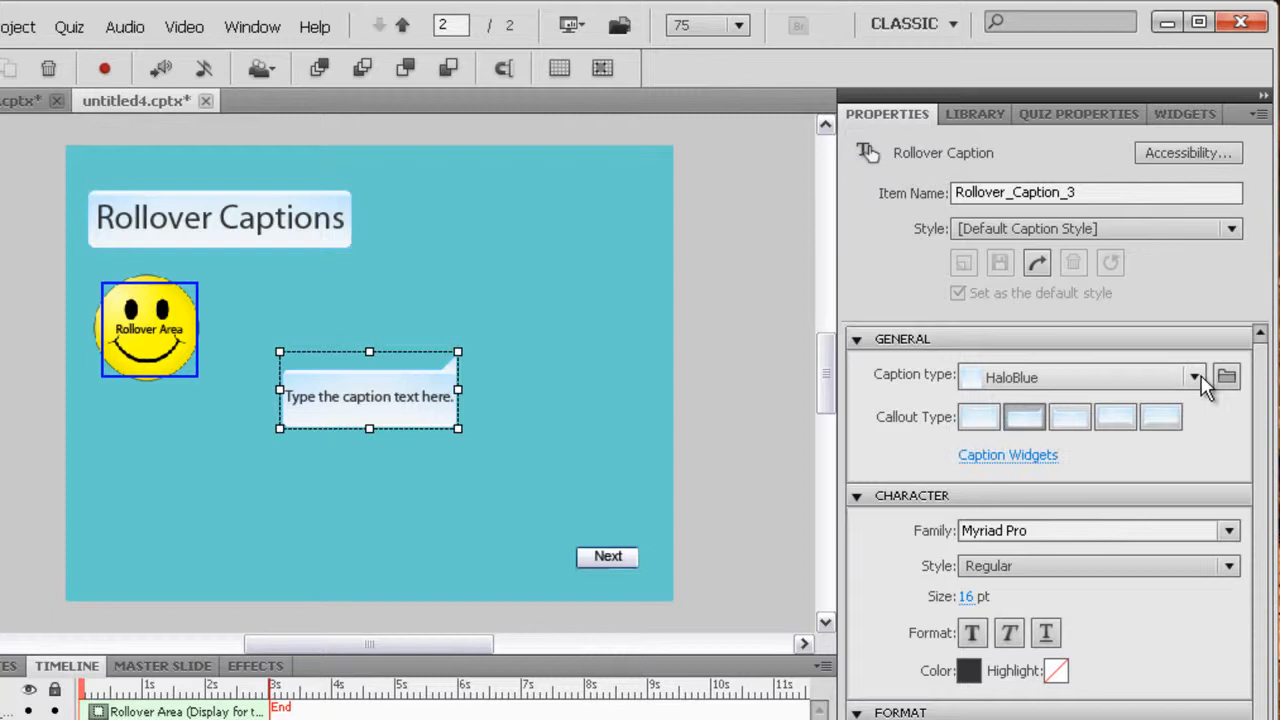
- Set the caption type to Glass Green and begin its text 'Wow you have'
{"action": "left_click", "coordinate": [1196, 376]}
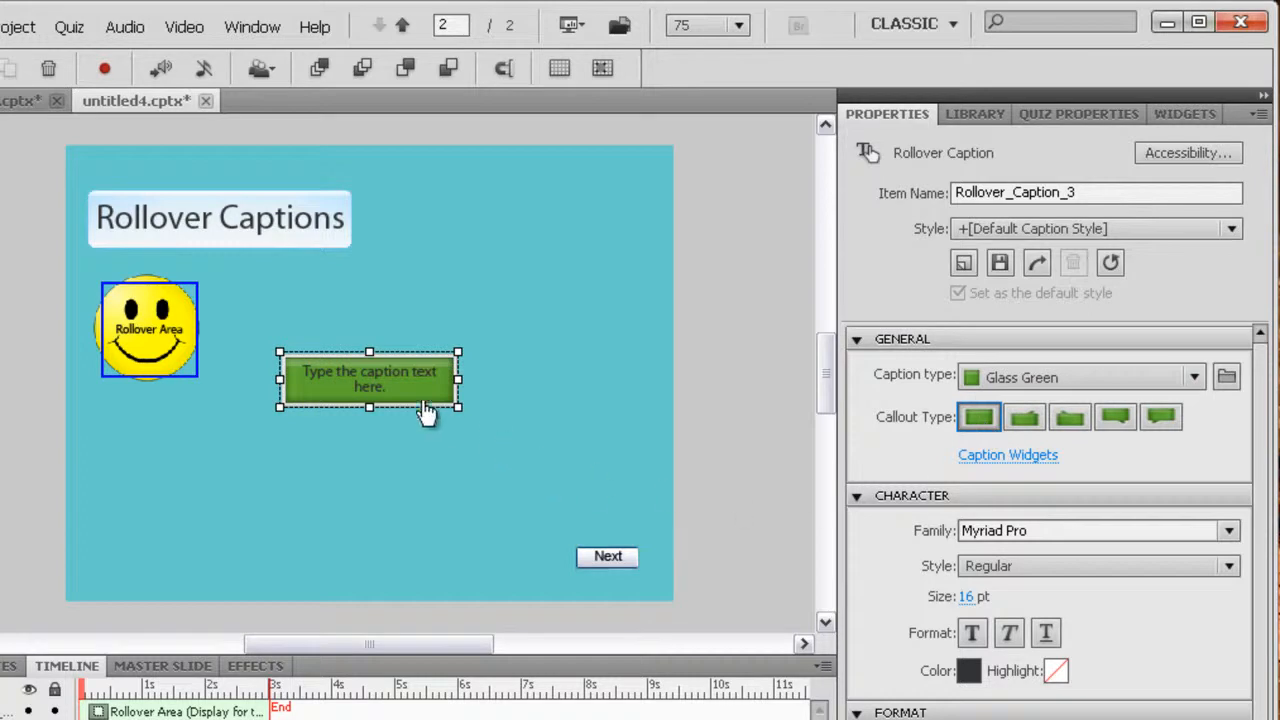
{"action": "double_click", "coordinate": [368, 378]}
{"action": "type", "text": "Wow you have"}
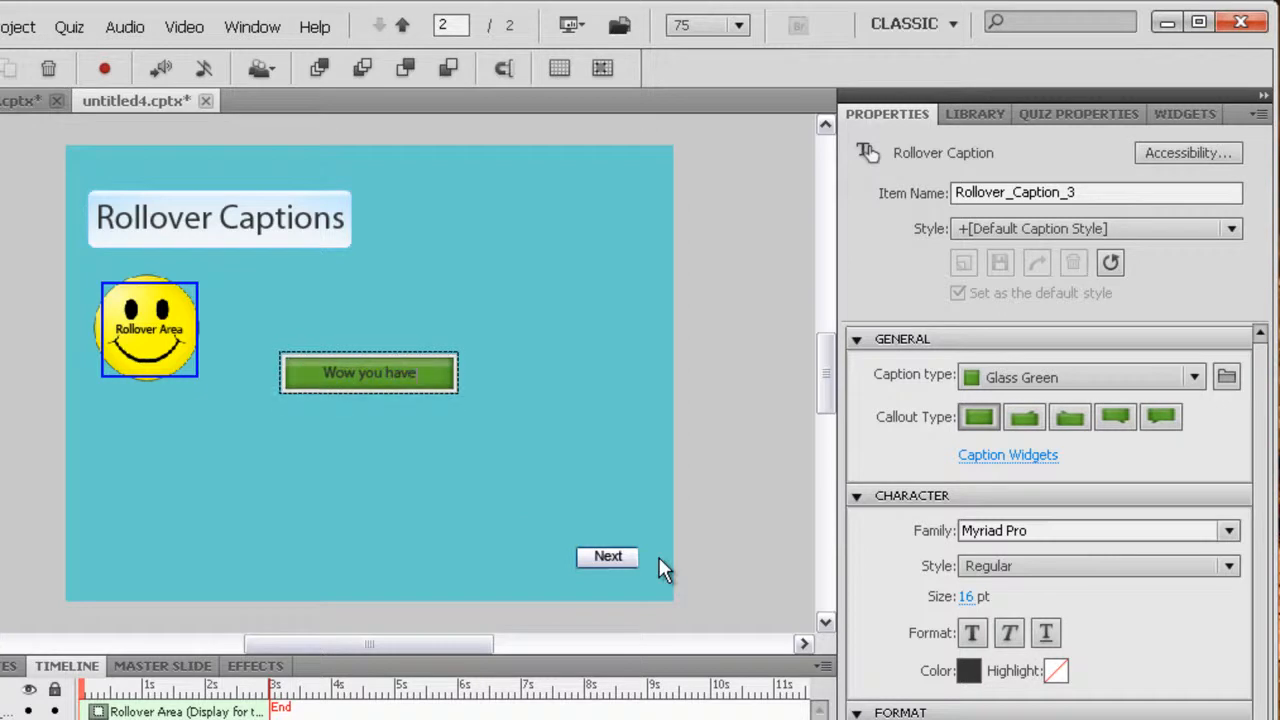
- Complete the text 'Wow you have found the caption' at 32 pt, positioned beside the smiley, and preview
{"action": "type", "text": "found the caption"}
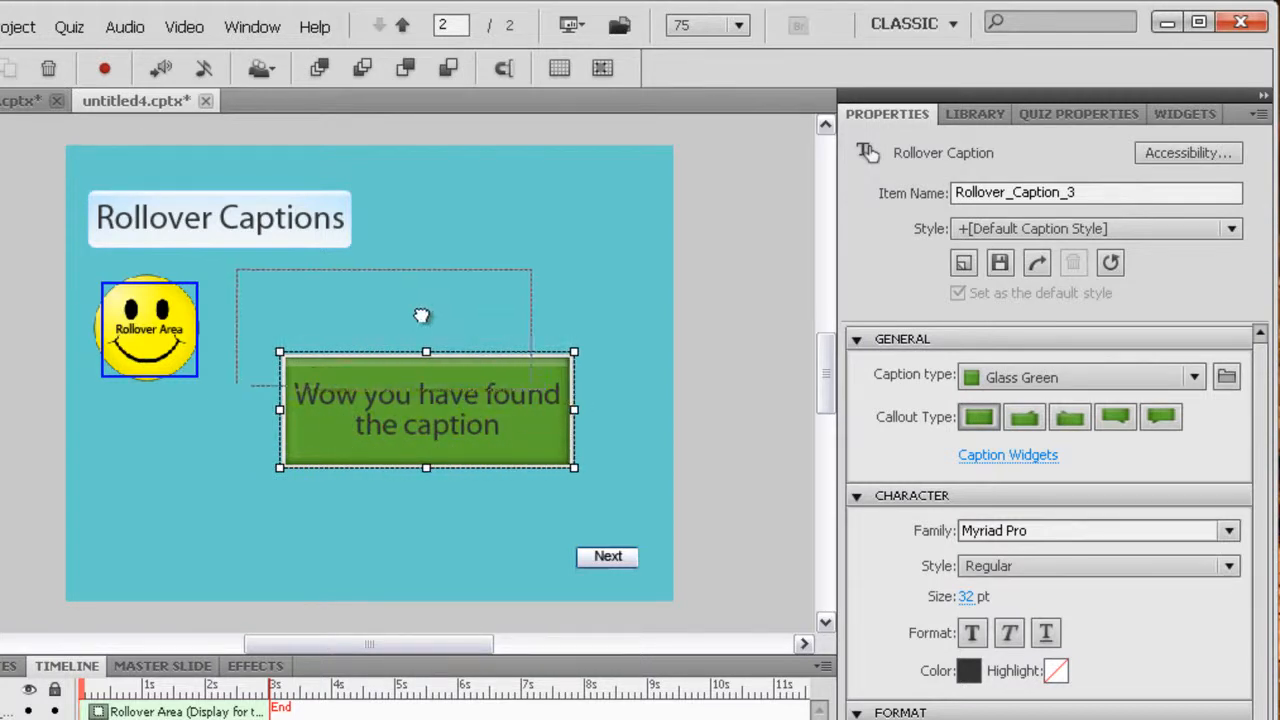
{"action": "left_click_drag", "start_coordinate": [424, 410], "coordinate": [384, 328]}
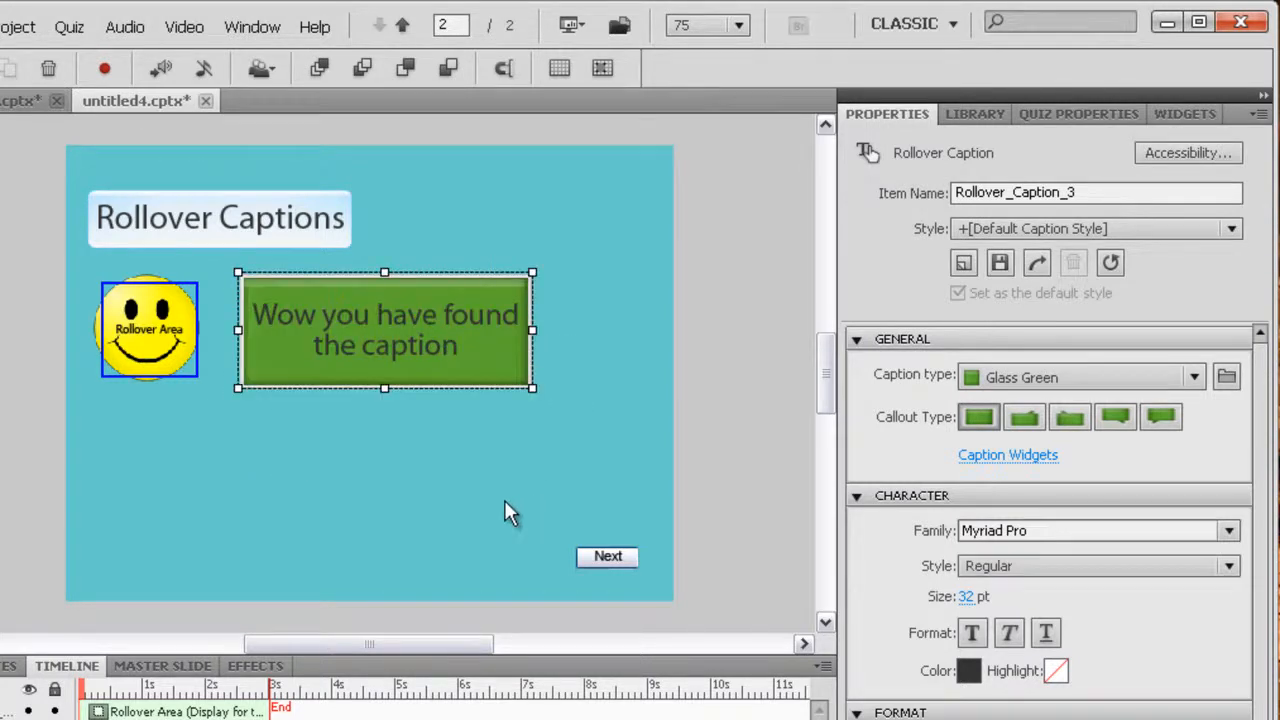
{"action": "left_click", "coordinate": [190, 468]}
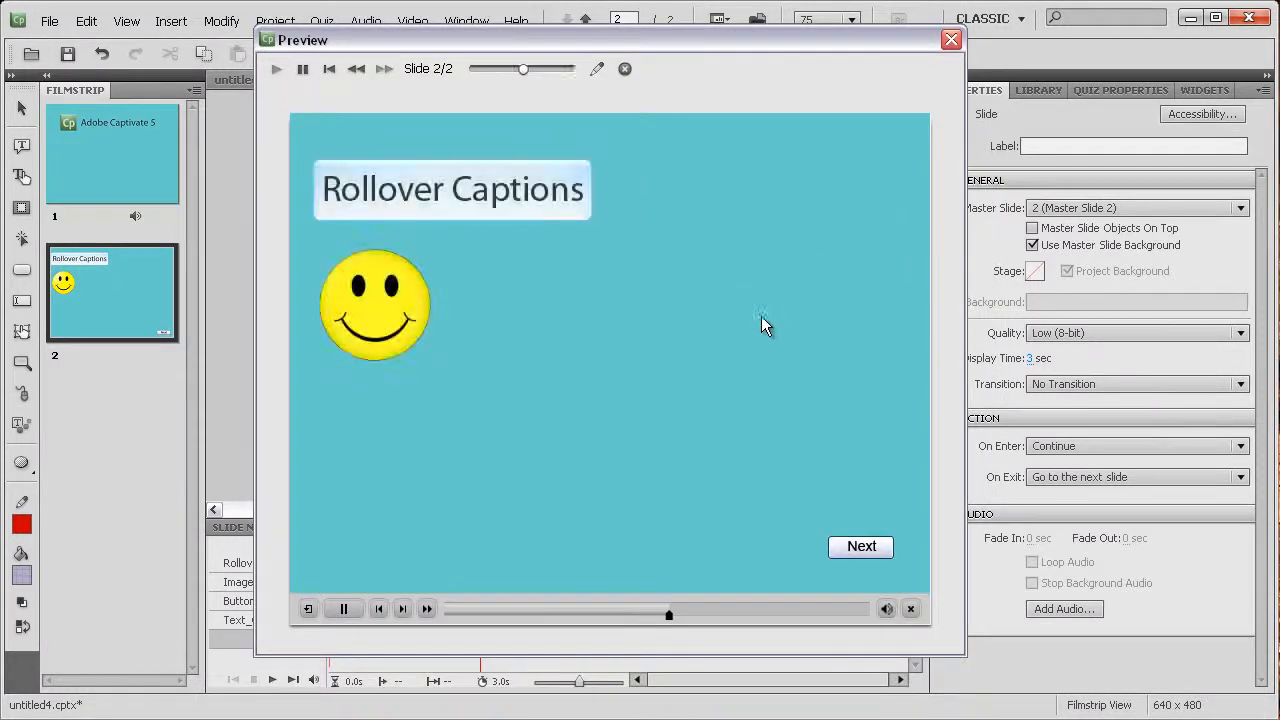
- Pause the preview, hover the smiley to reveal the green caption, then close the preview
{"action": "left_click", "coordinate": [344, 608]}
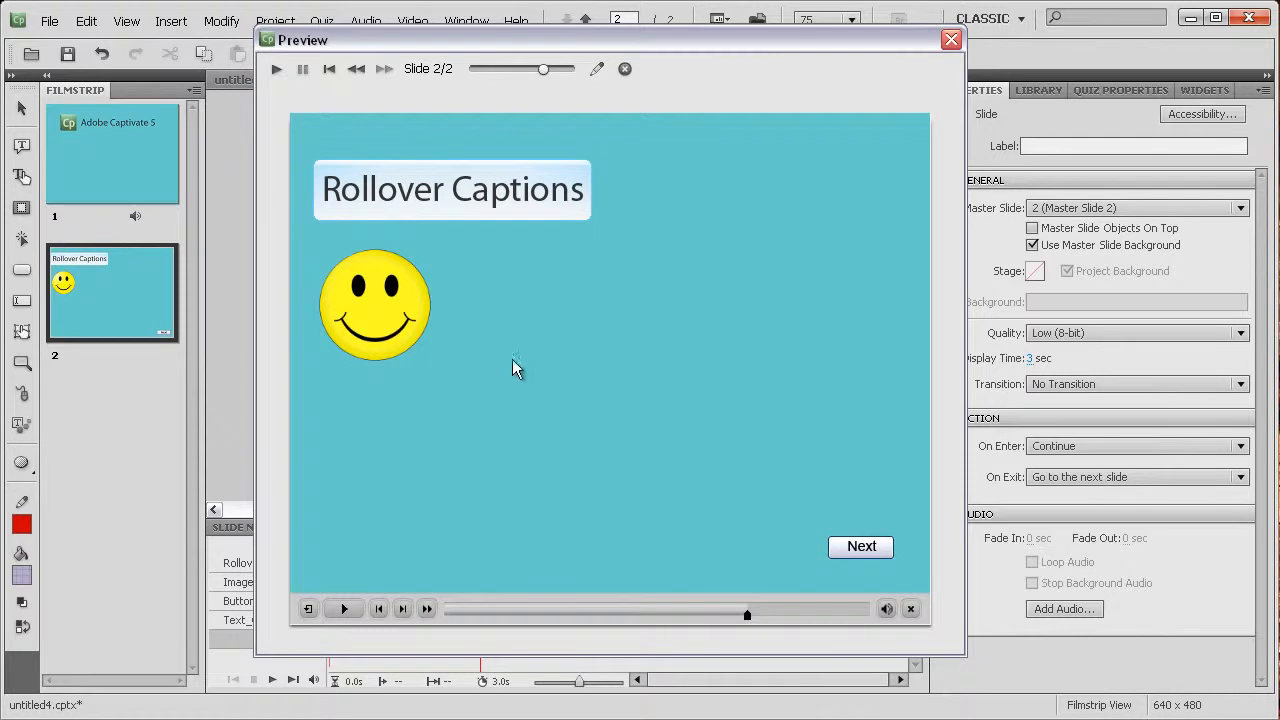
{"action": "mouse_move", "coordinate": [380, 338]}
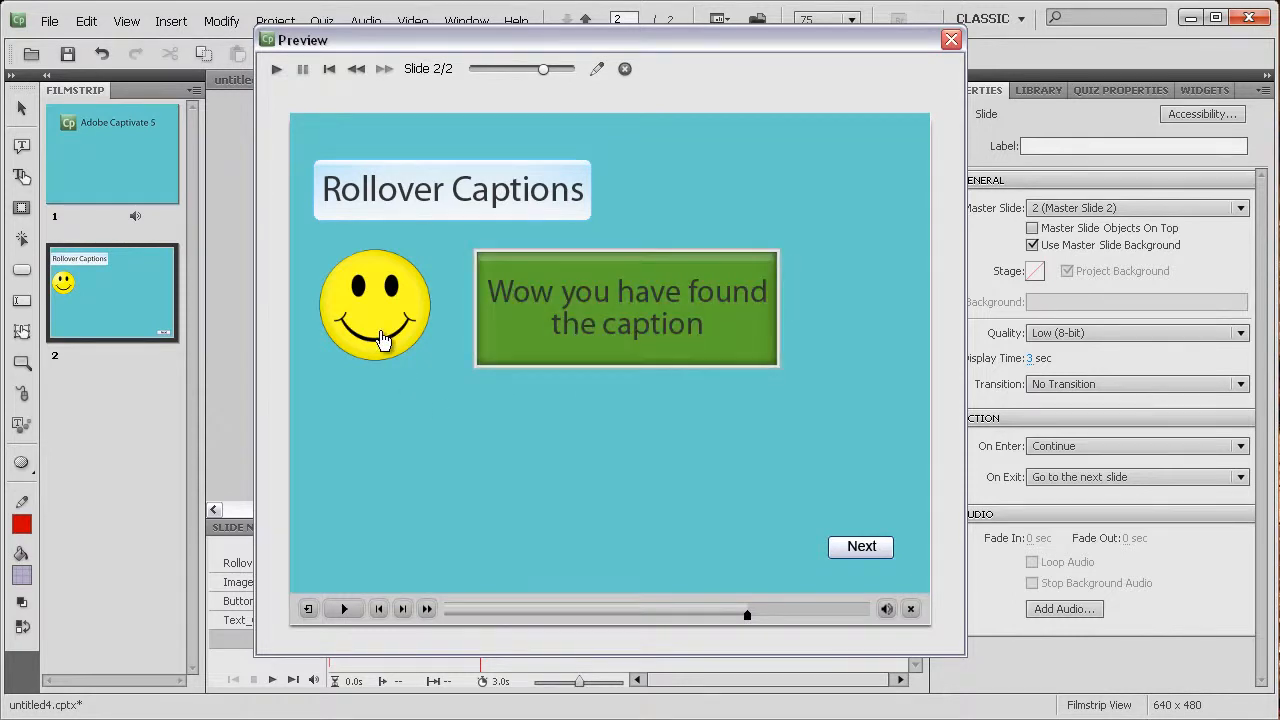
{"action": "mouse_move", "coordinate": [368, 304]}
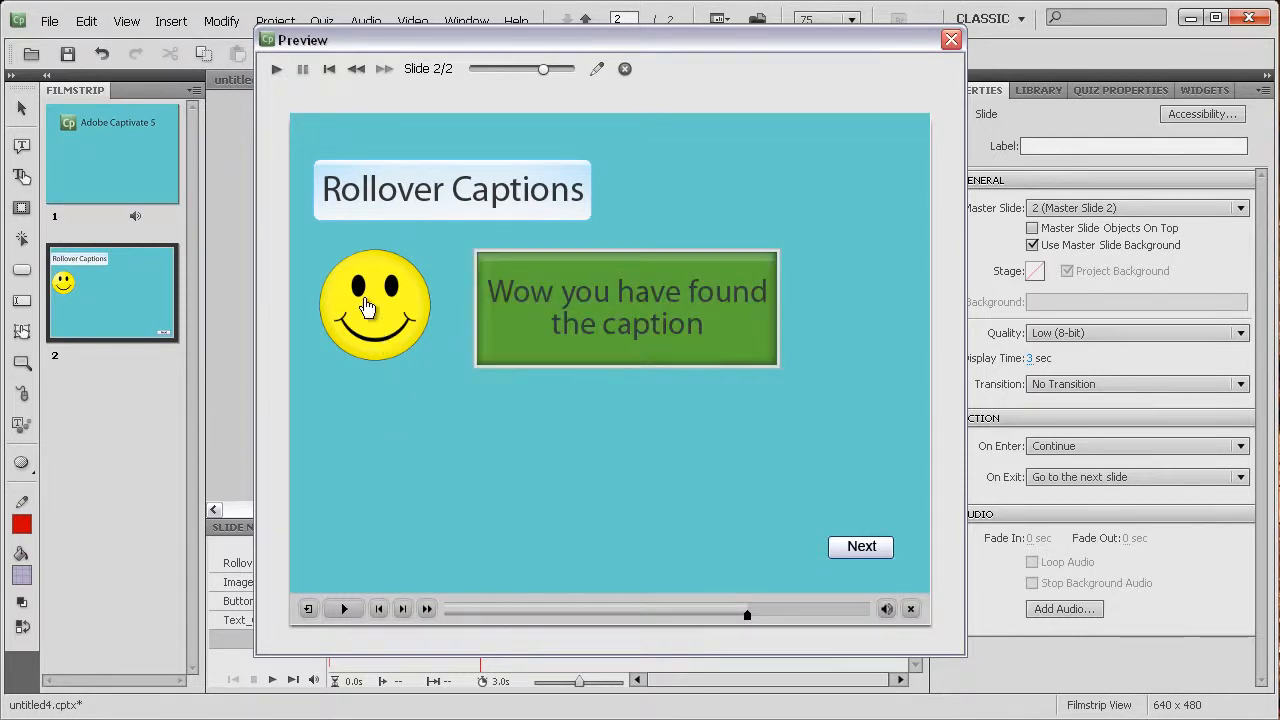
{"action": "mouse_move", "coordinate": [392, 432]}
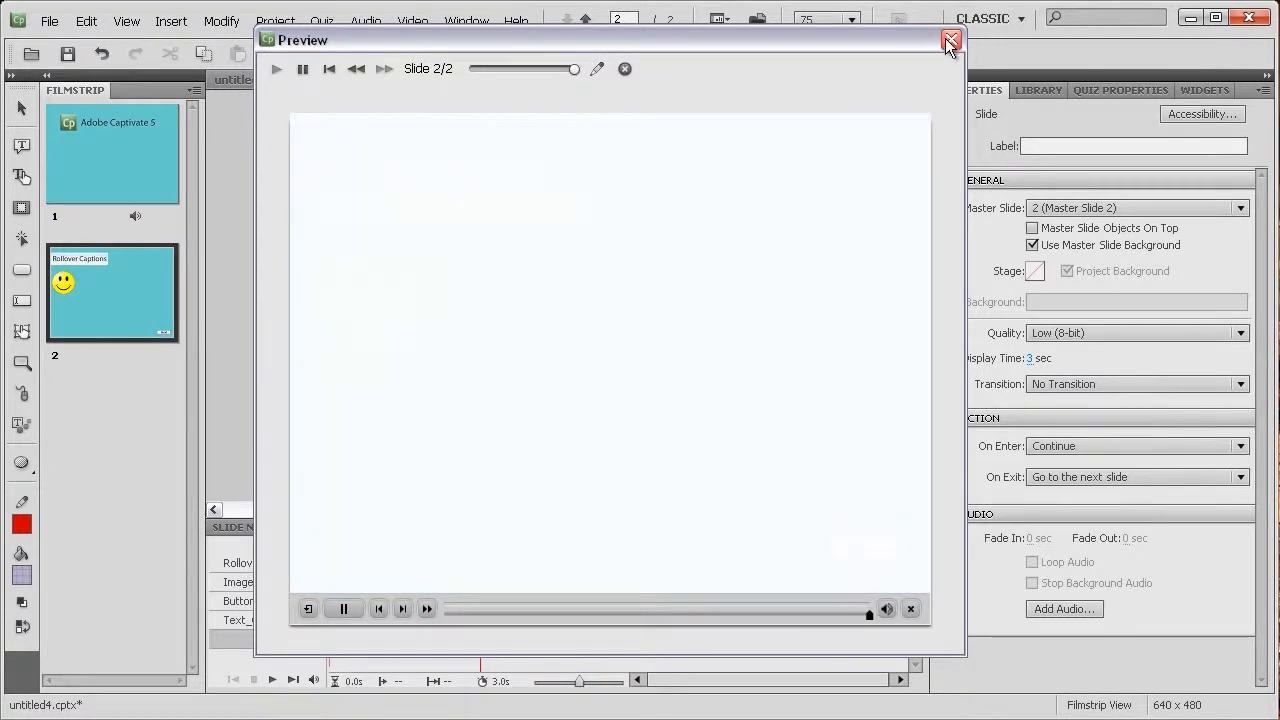
{"action": "left_click", "coordinate": [952, 40]}
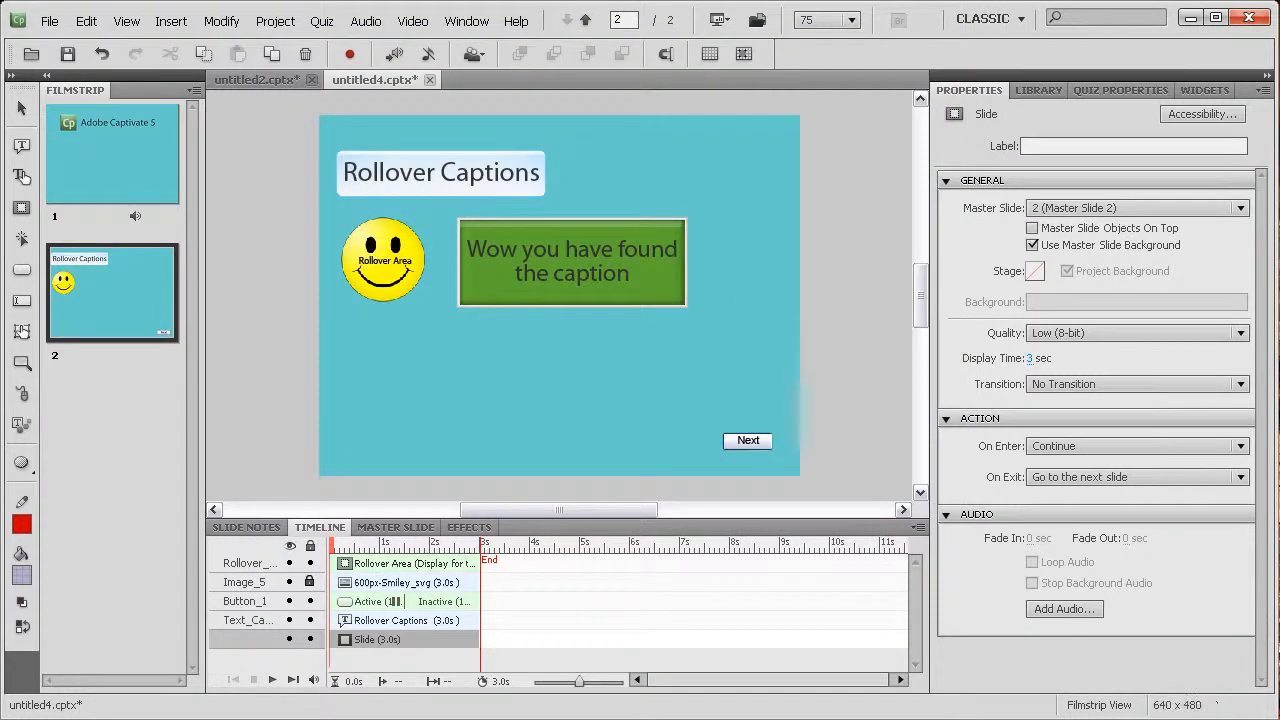